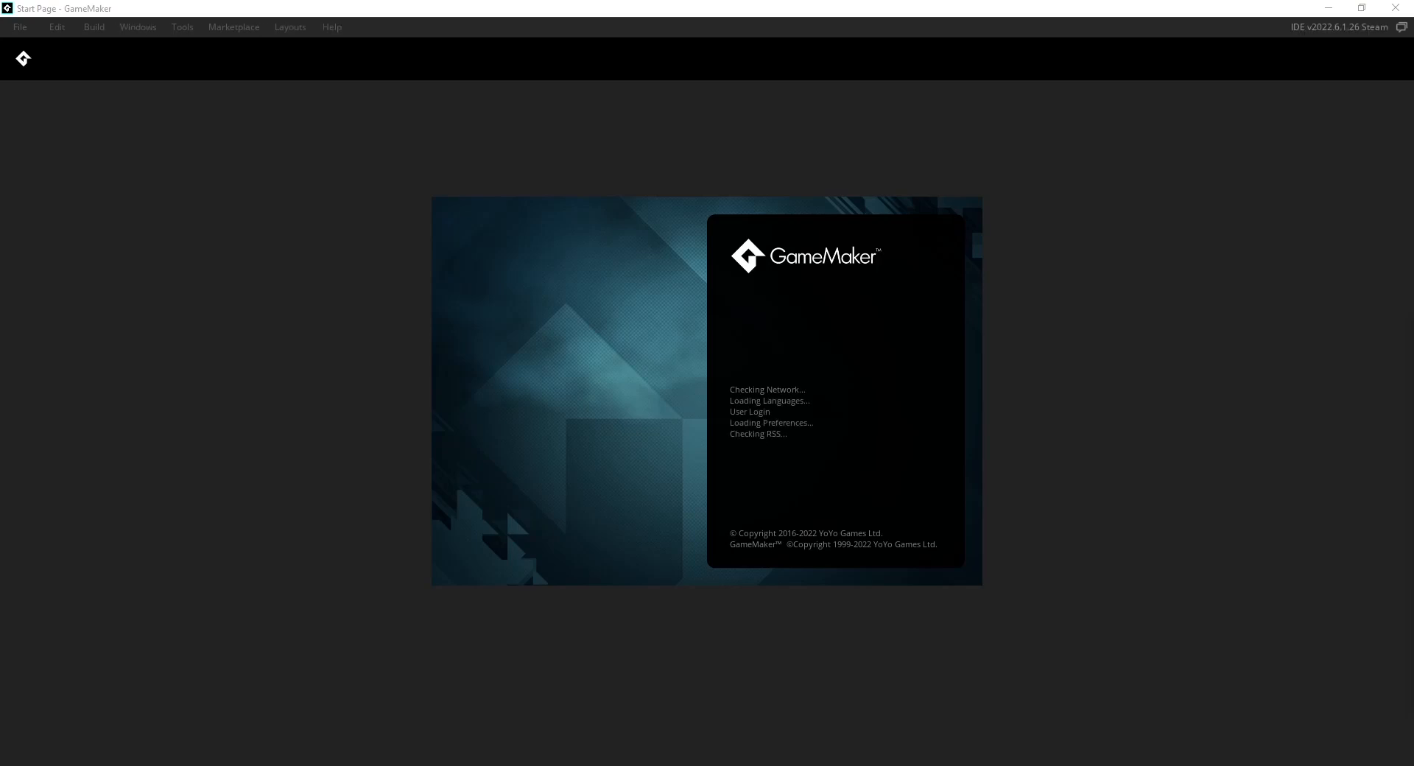
Start opening an existing project and enter the Completed projects folder
{"action": "left_click", "coordinate": [19, 27]}
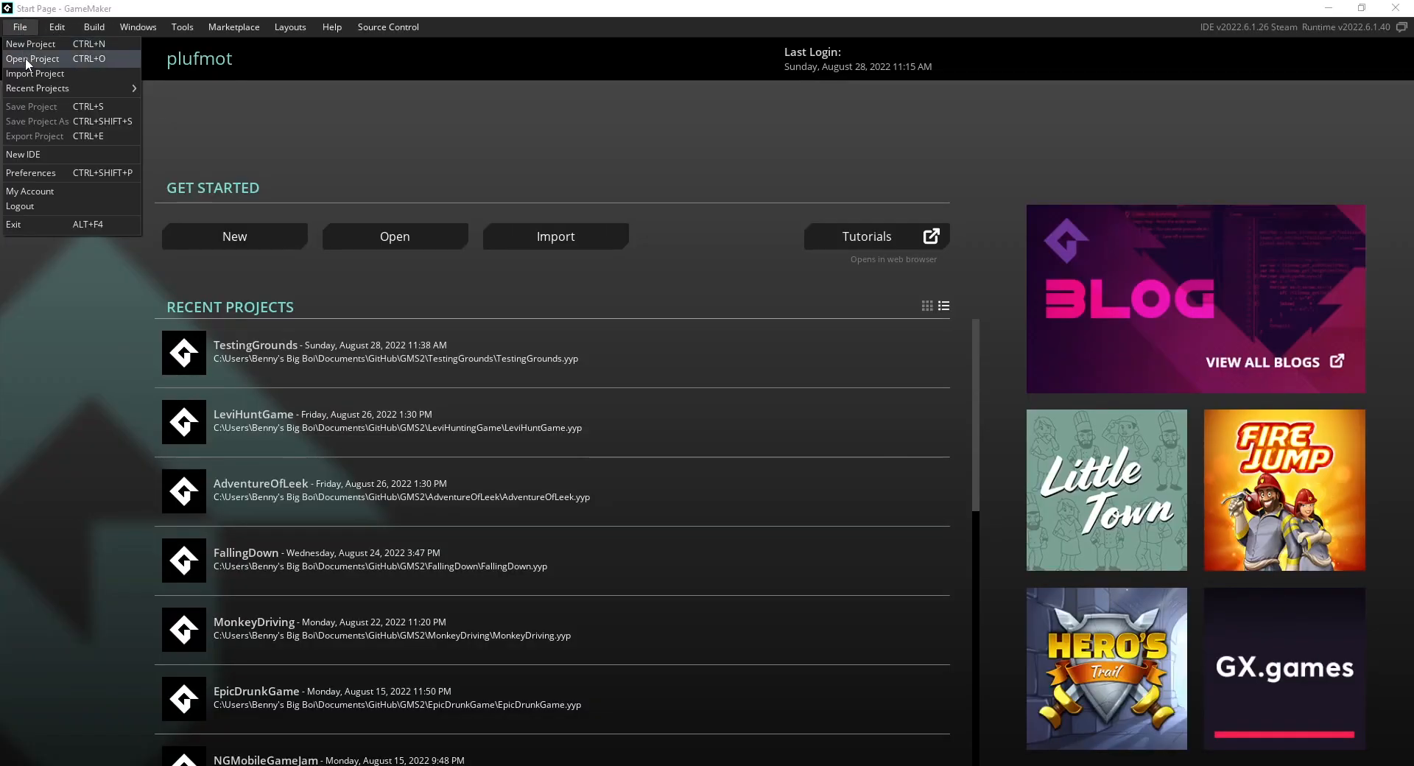
{"action": "left_click", "coordinate": [32, 59]}
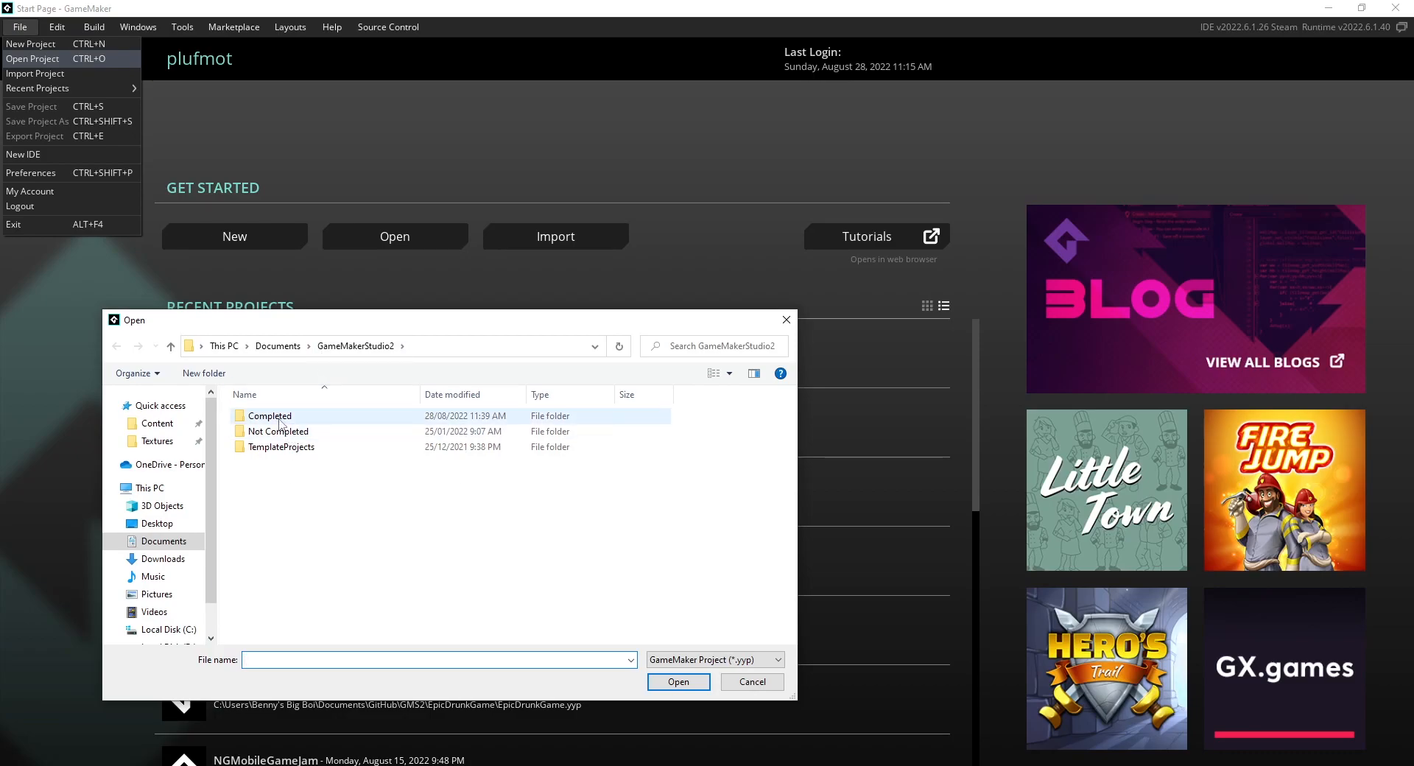
{"action": "double_click", "coordinate": [268, 416]}
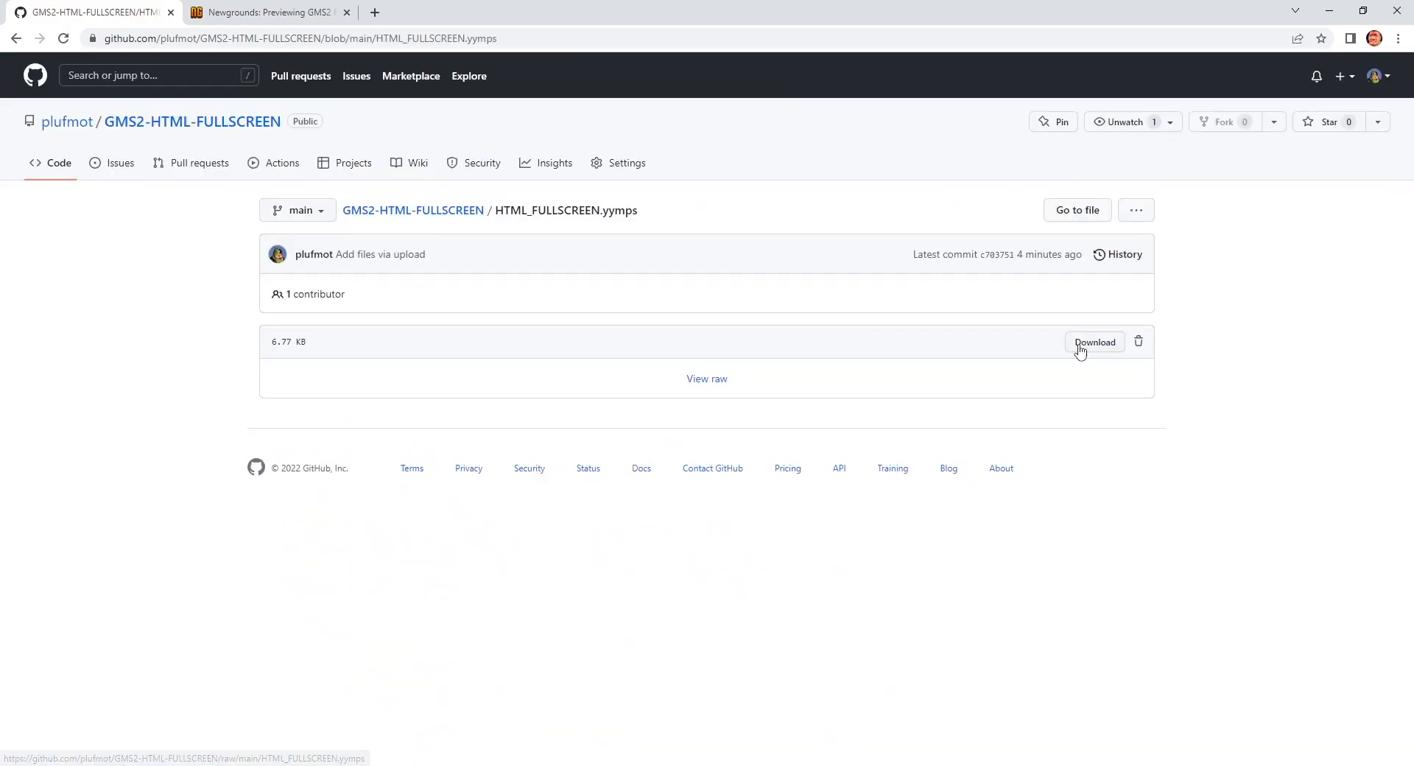
Download HTML_FULLSCREEN.yymps and save it into the project's PLUGINS folder
{"action": "left_click", "coordinate": [1093, 341]}
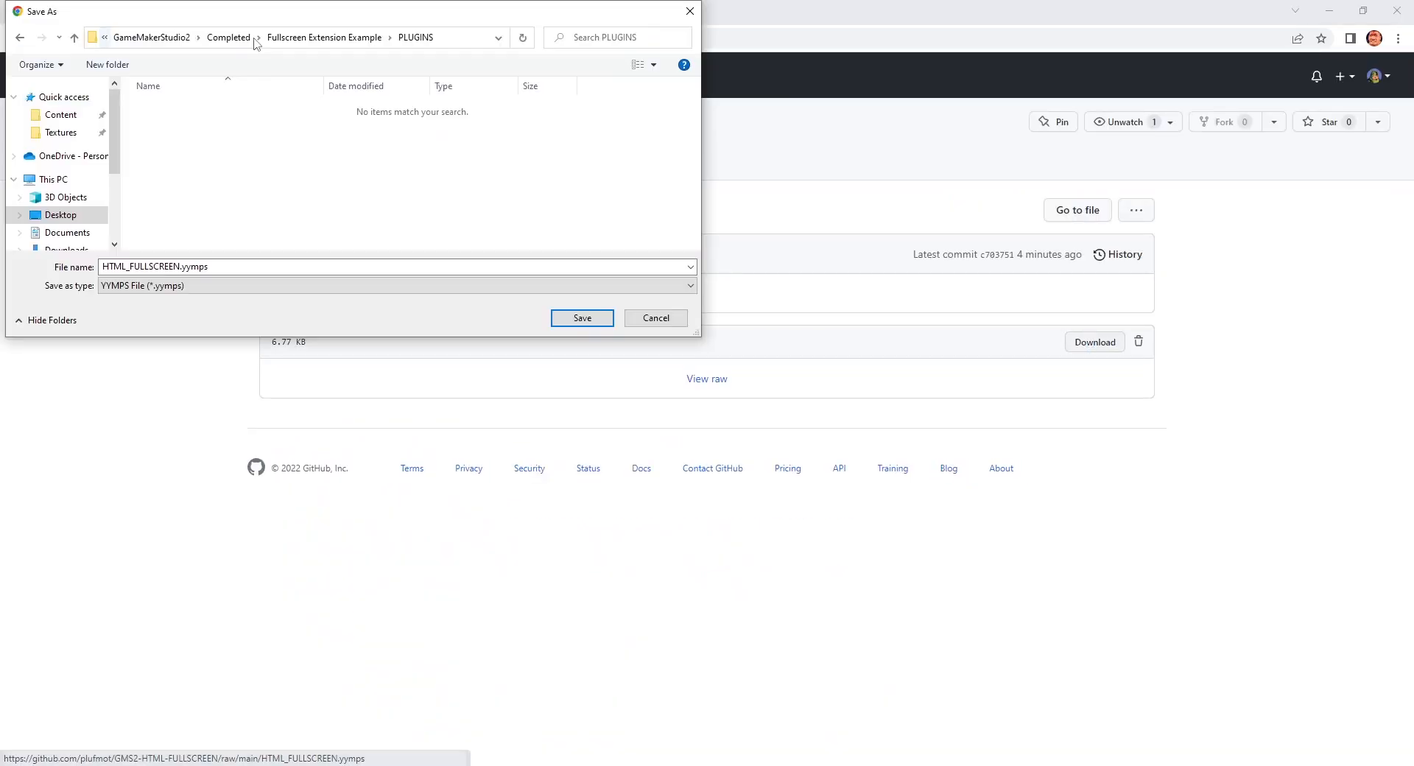
{"action": "left_click", "coordinate": [581, 317]}
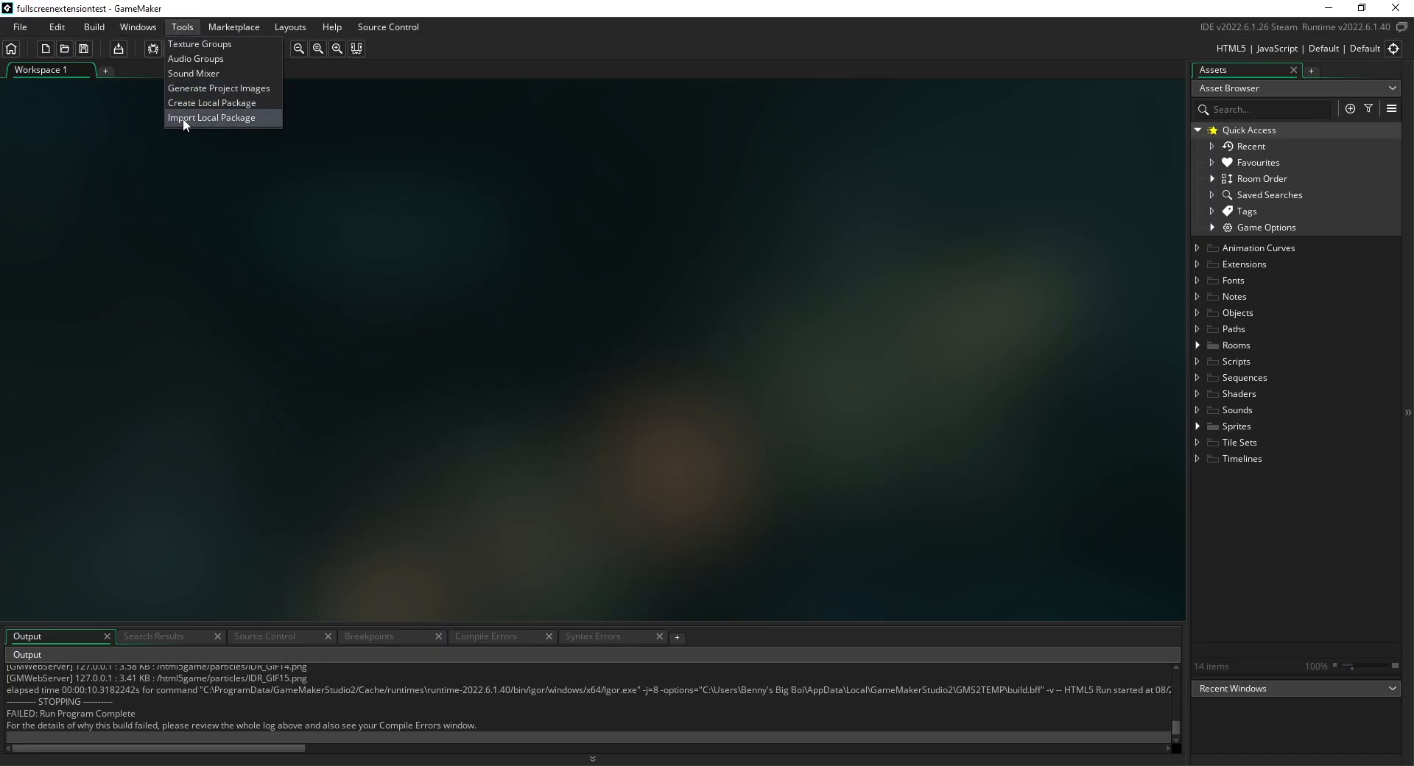
Import the downloaded HTML_FULLSCREEN local package, adding all resources including HTML_FS
{"action": "left_click", "coordinate": [212, 117]}
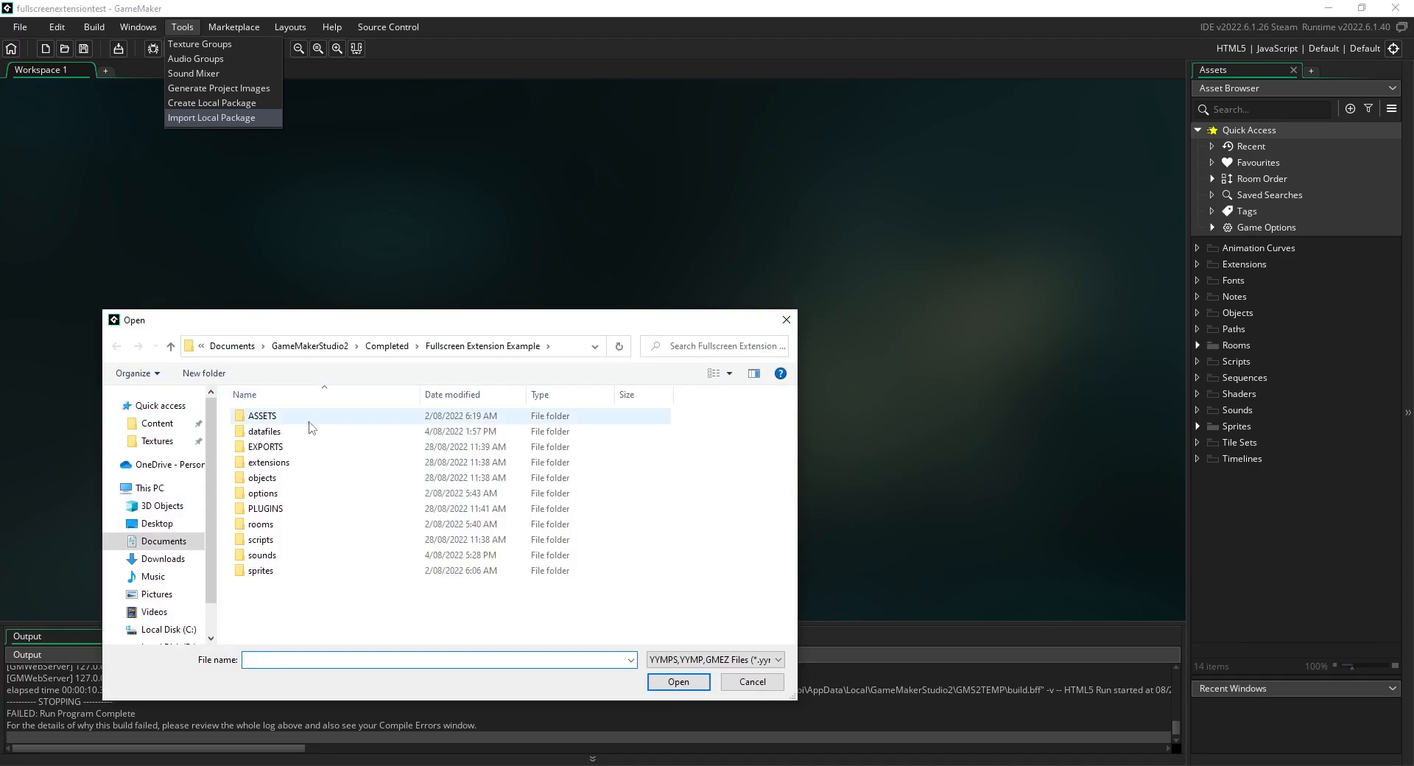
{"action": "left_click", "coordinate": [677, 681]}
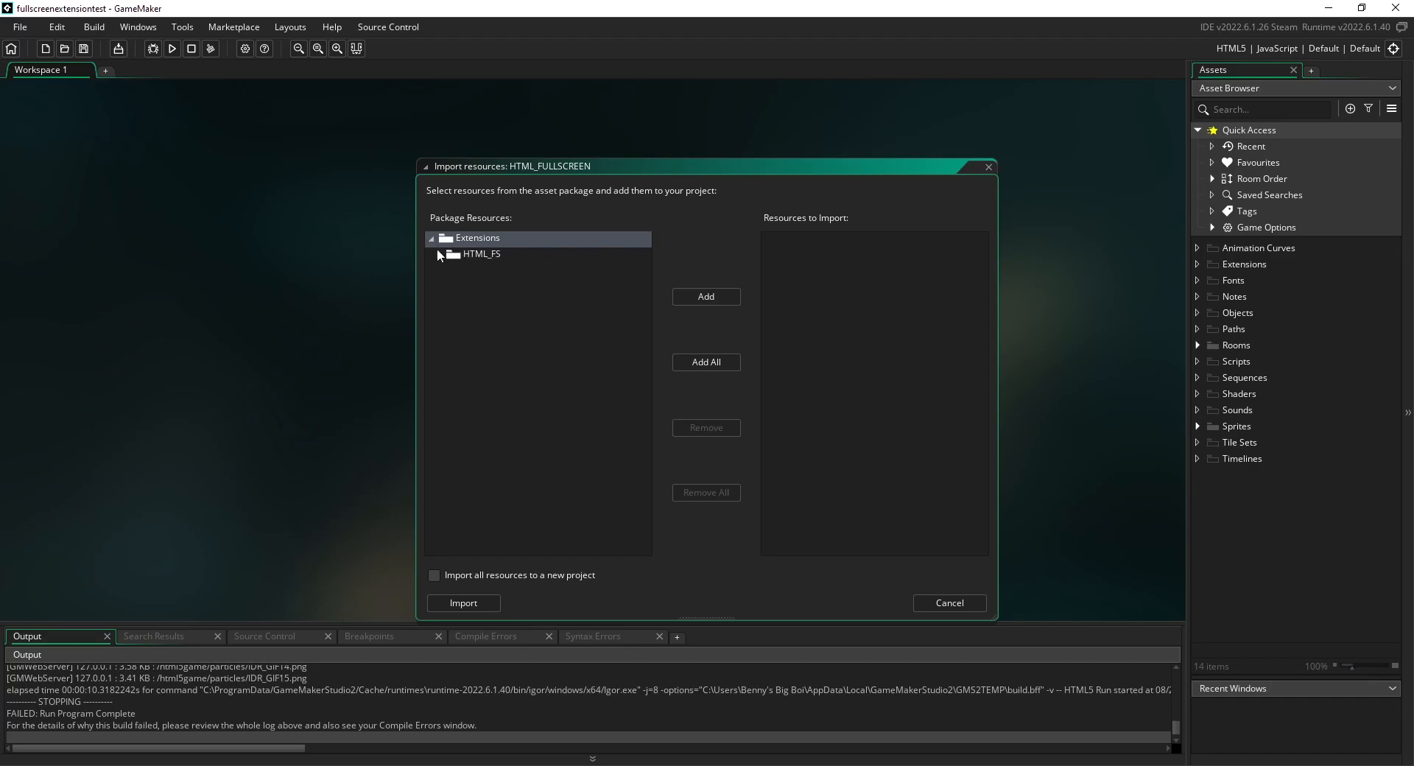
{"action": "left_click", "coordinate": [433, 237]}
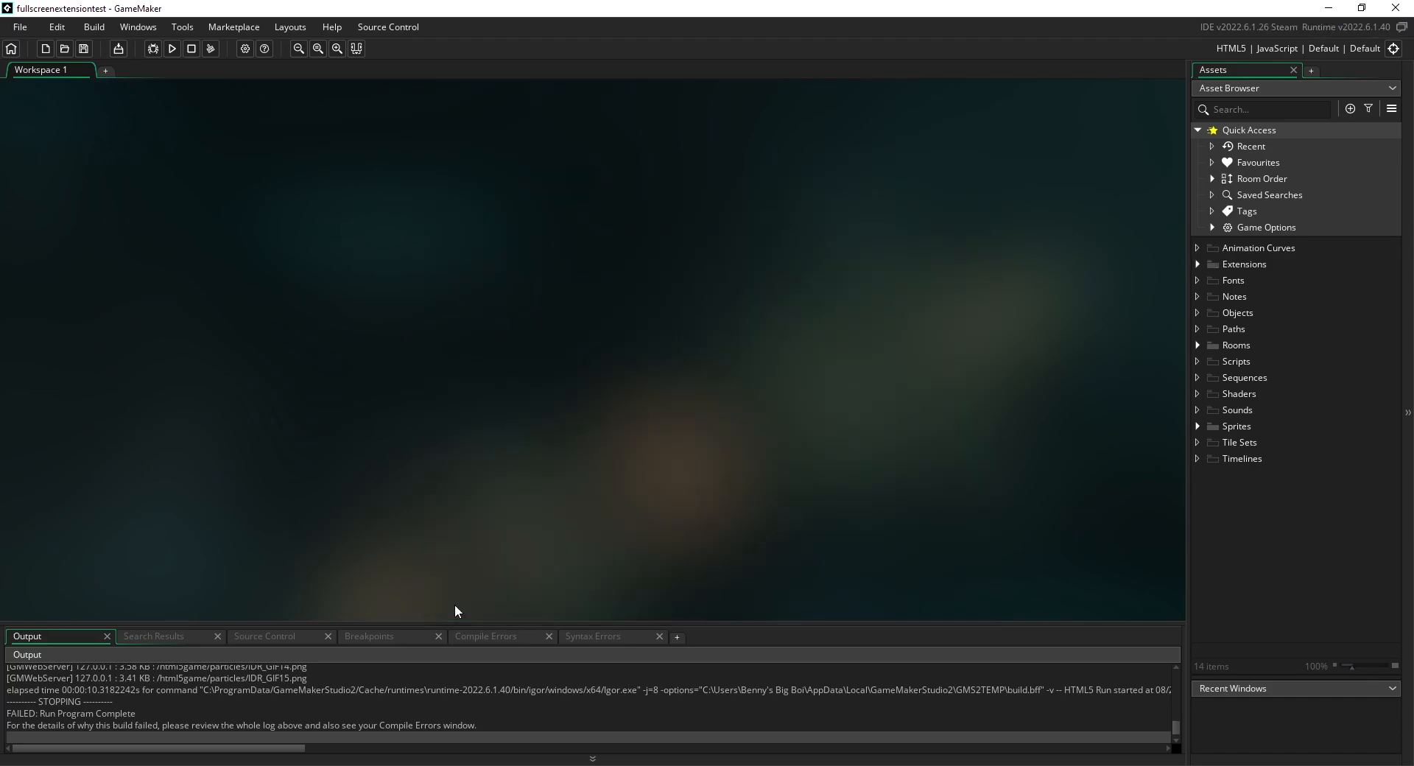
{"action": "mouse_move", "coordinate": [1209, 324]}
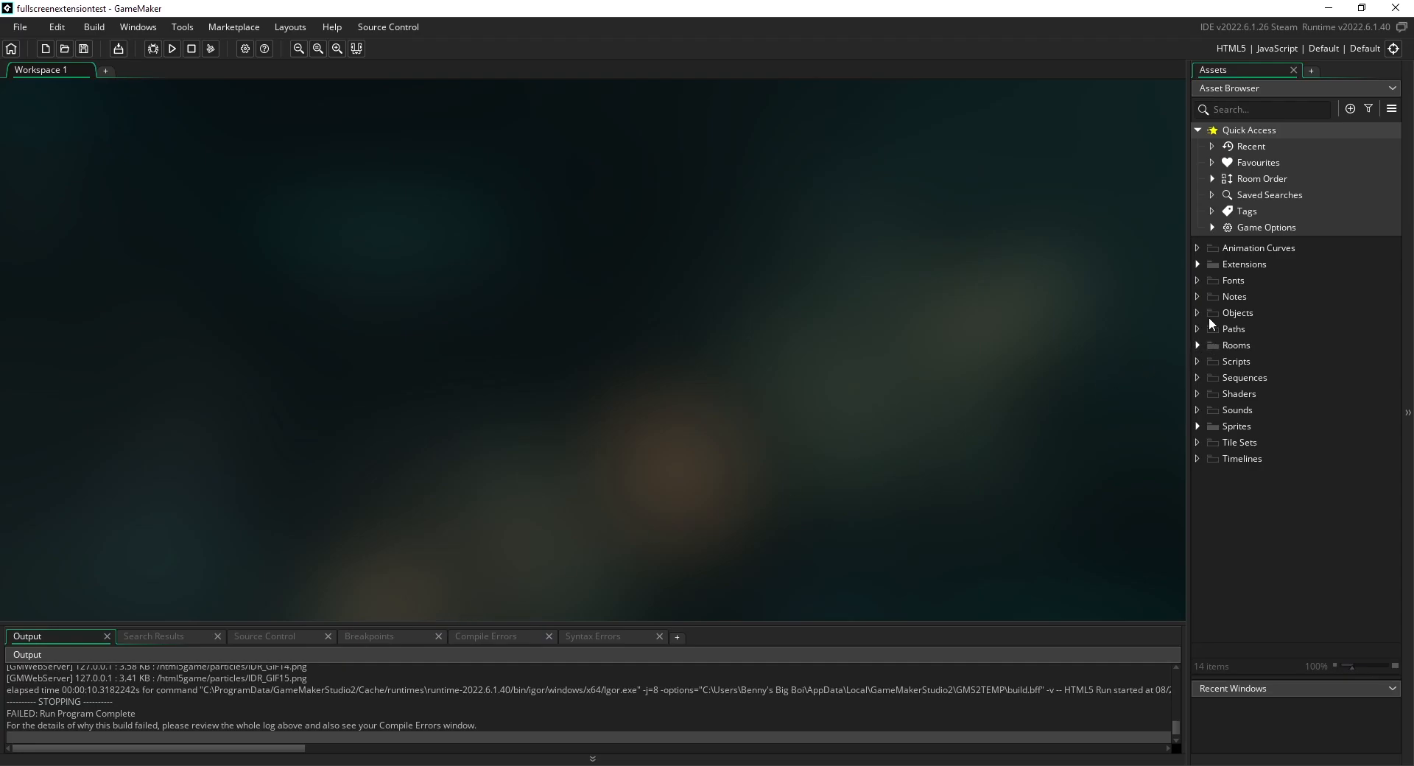
Create object 'obj', open Room1 to place it, and check the repository README
{"action": "right_click", "coordinate": [1236, 312]}
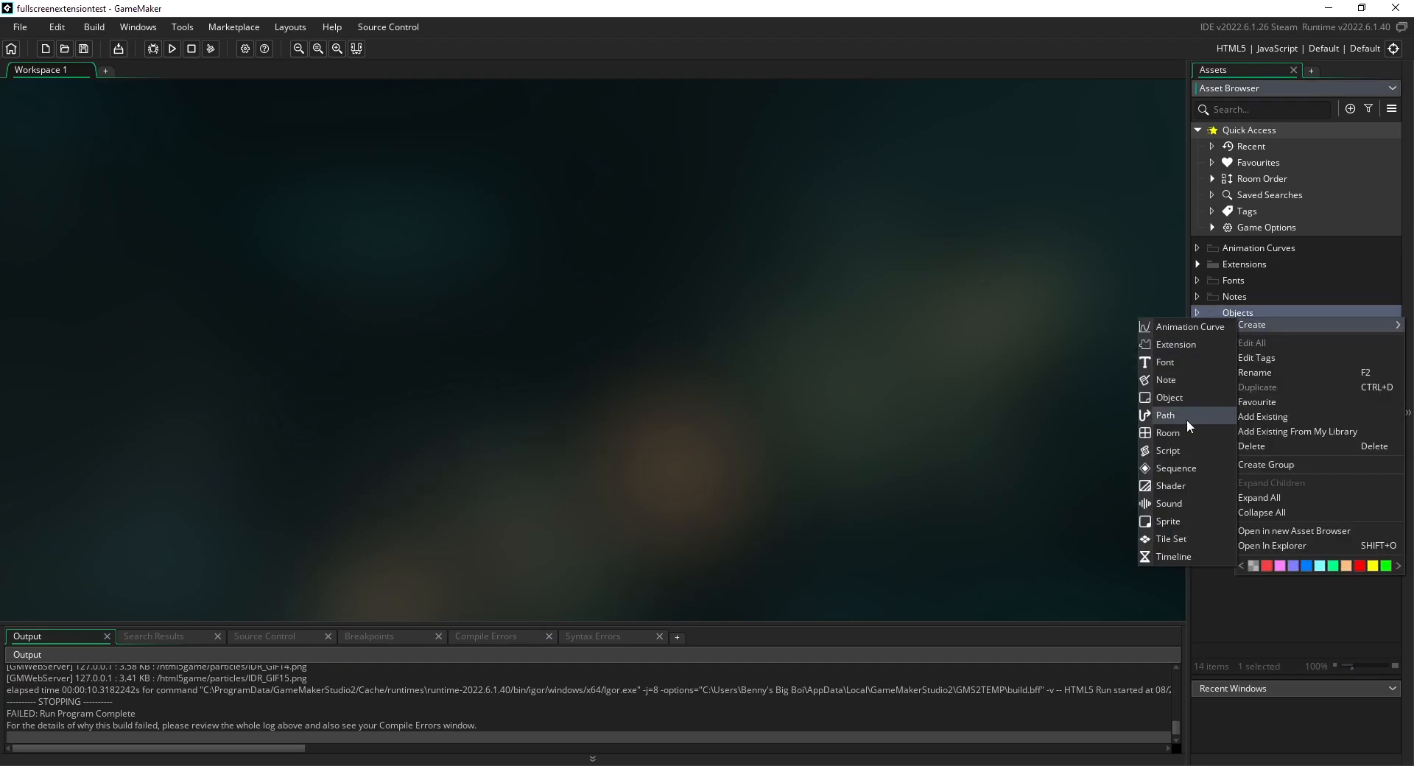
{"action": "left_click", "coordinate": [1169, 397]}
{"action": "type", "text": "obj"}
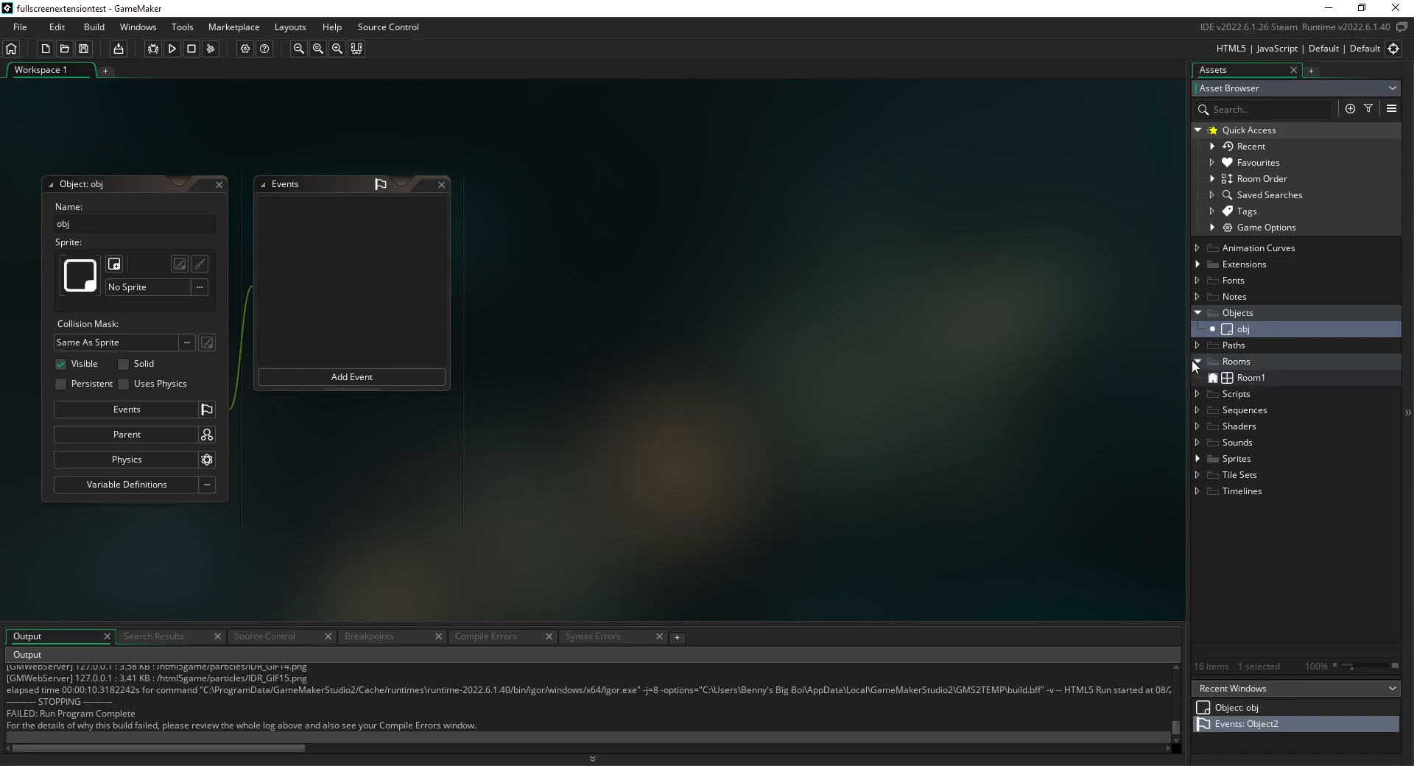
{"action": "double_click", "coordinate": [1250, 377]}
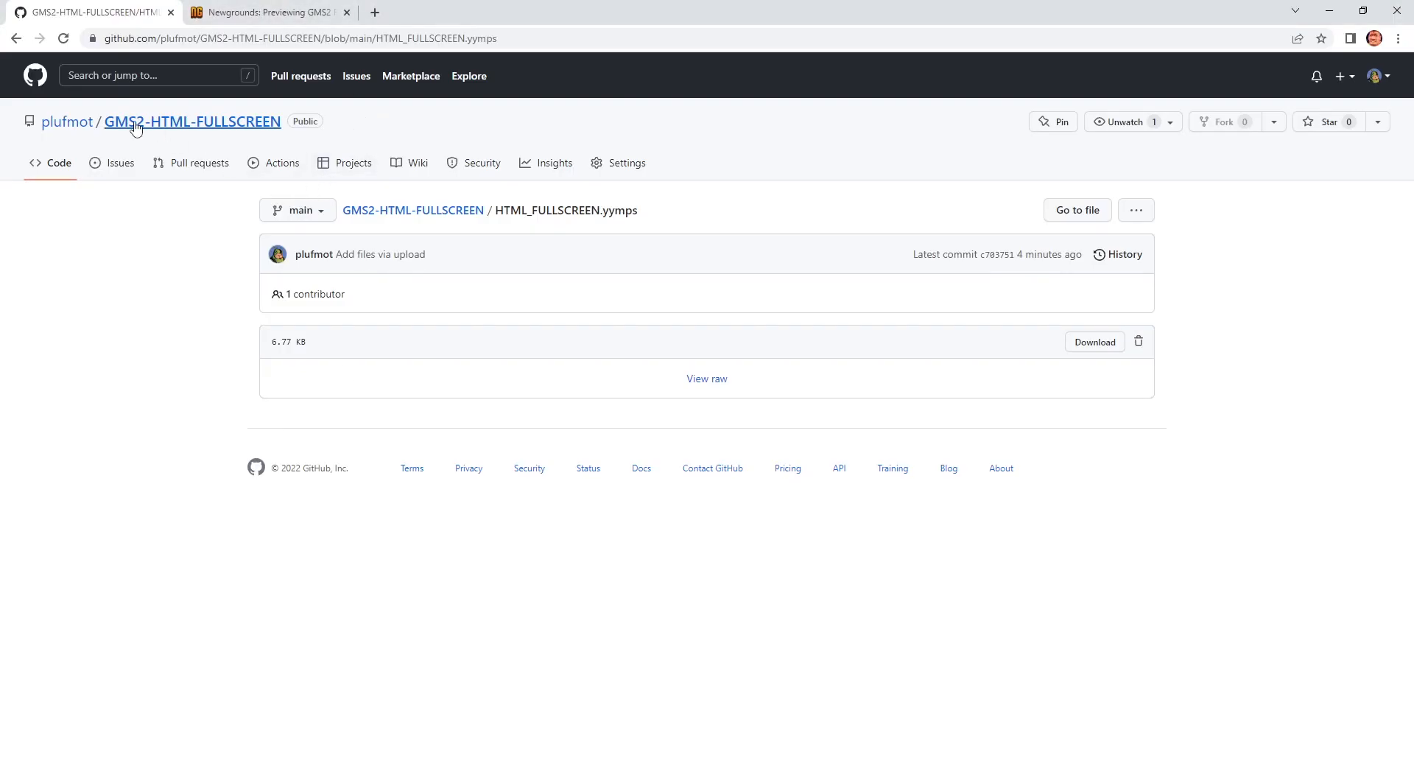
{"action": "left_click", "coordinate": [192, 120]}
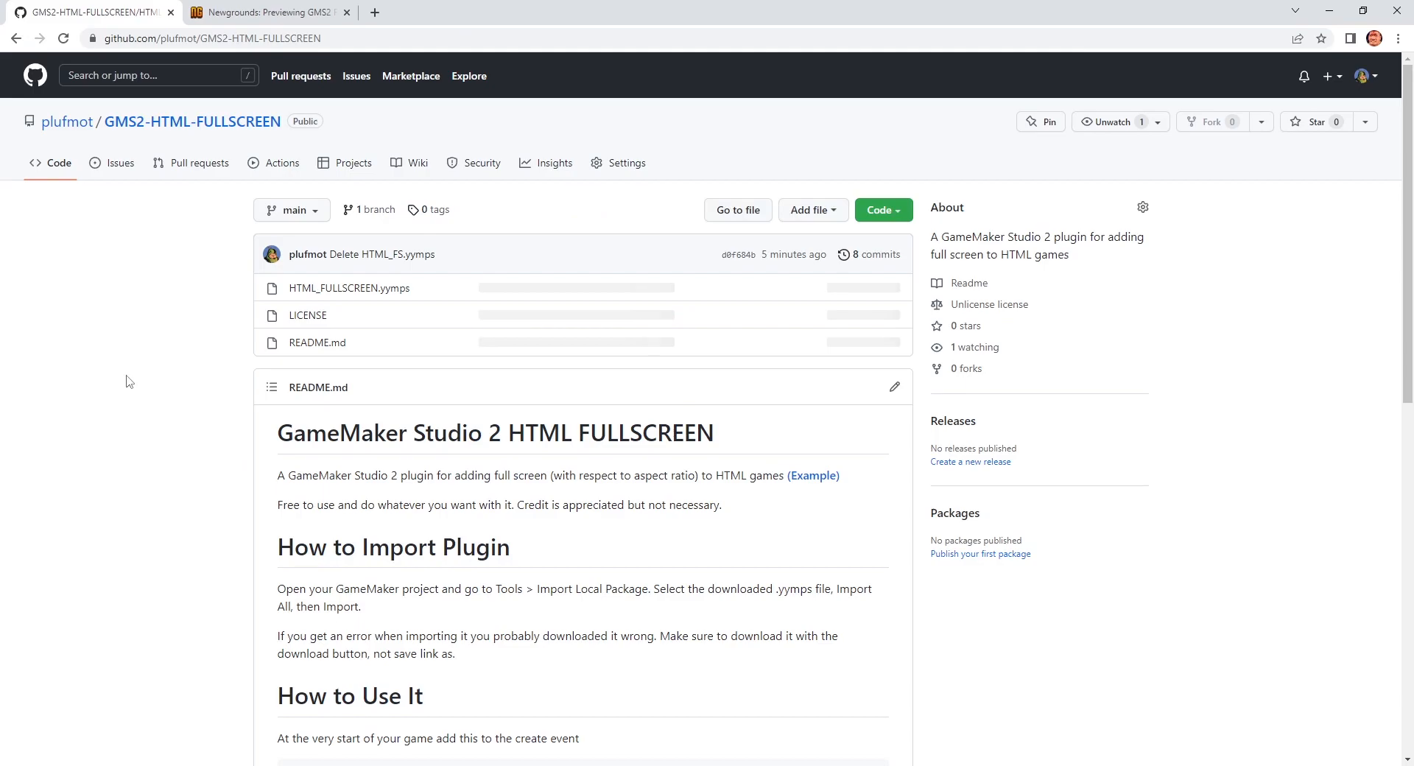
{"action": "left_click", "coordinate": [870, 334]}
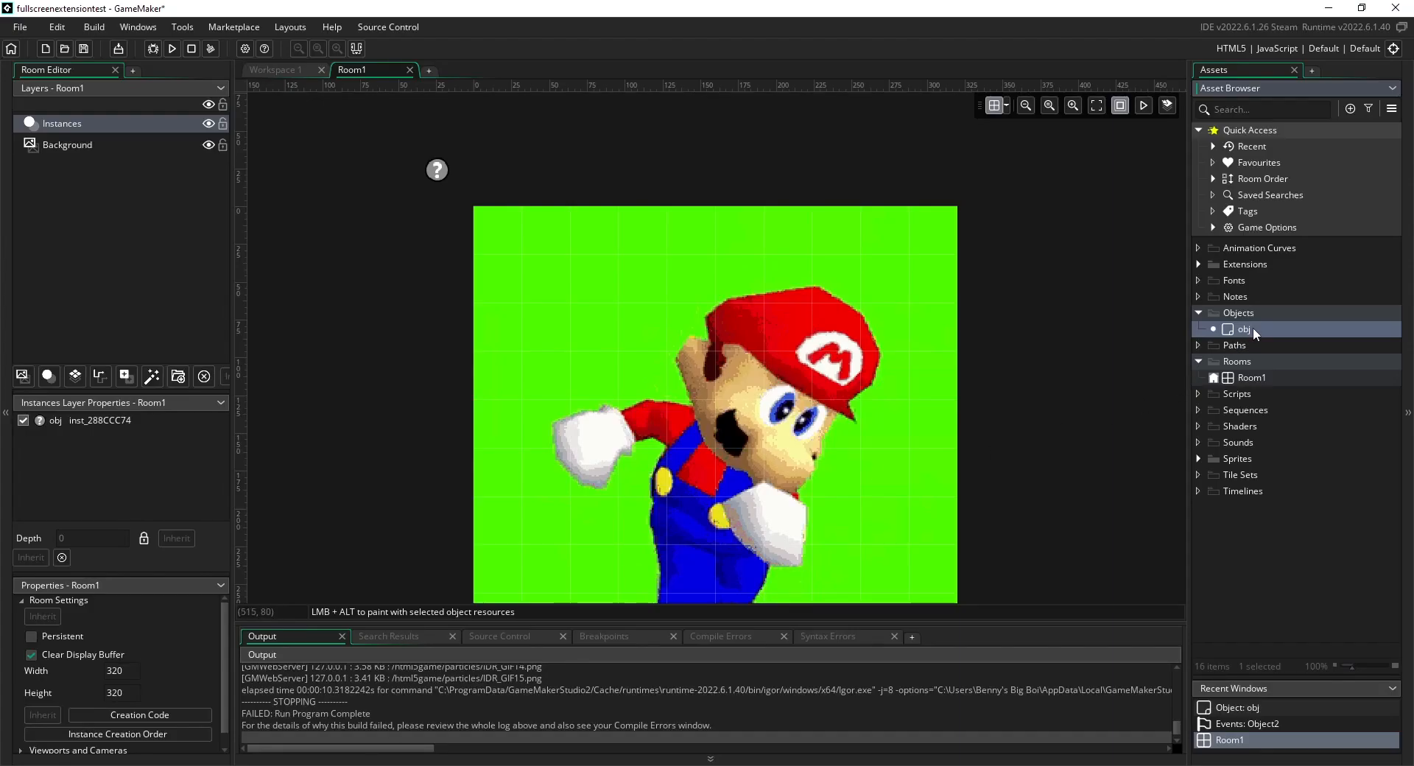
Give obj a Create event spawning obj_HTML_FS, then build and run
{"action": "double_click", "coordinate": [1244, 329]}
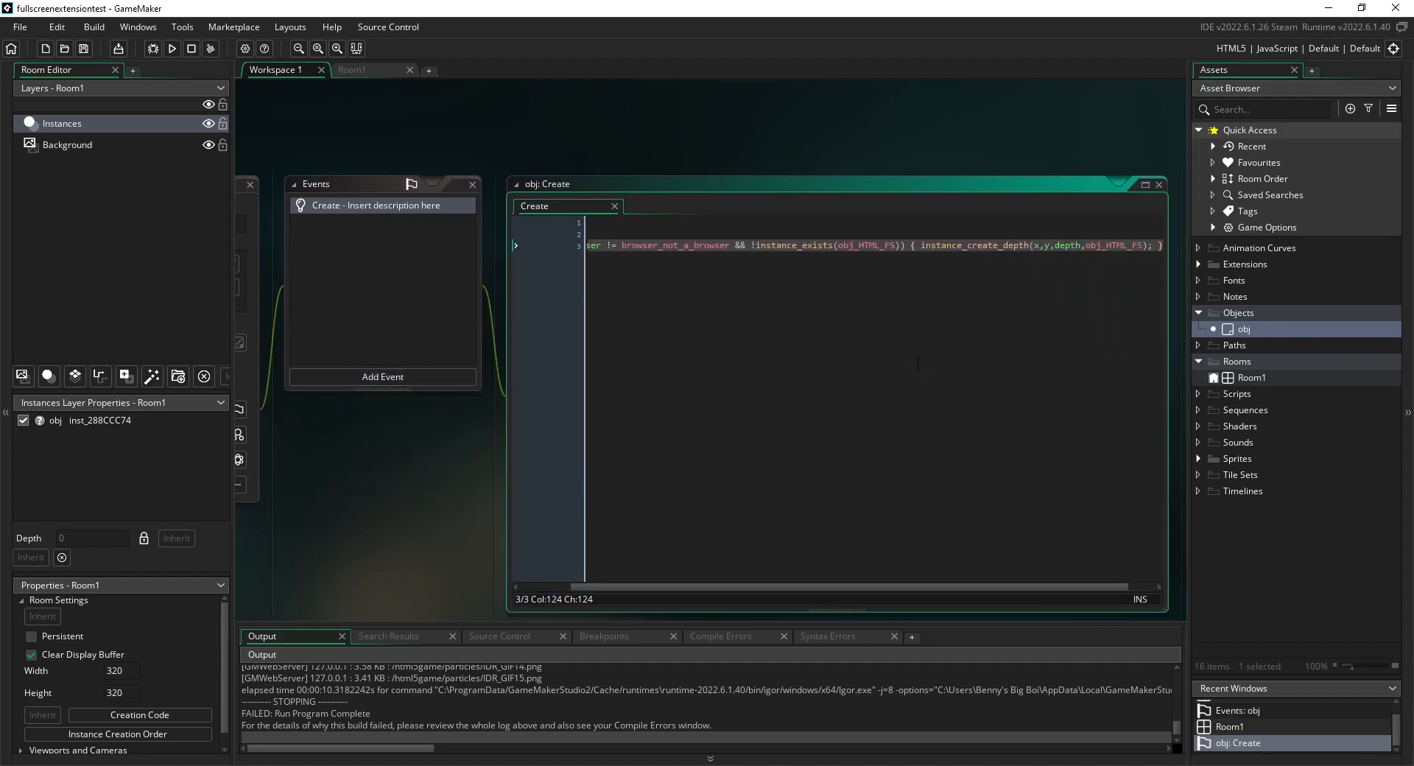
{"action": "left_click", "coordinate": [172, 49]}
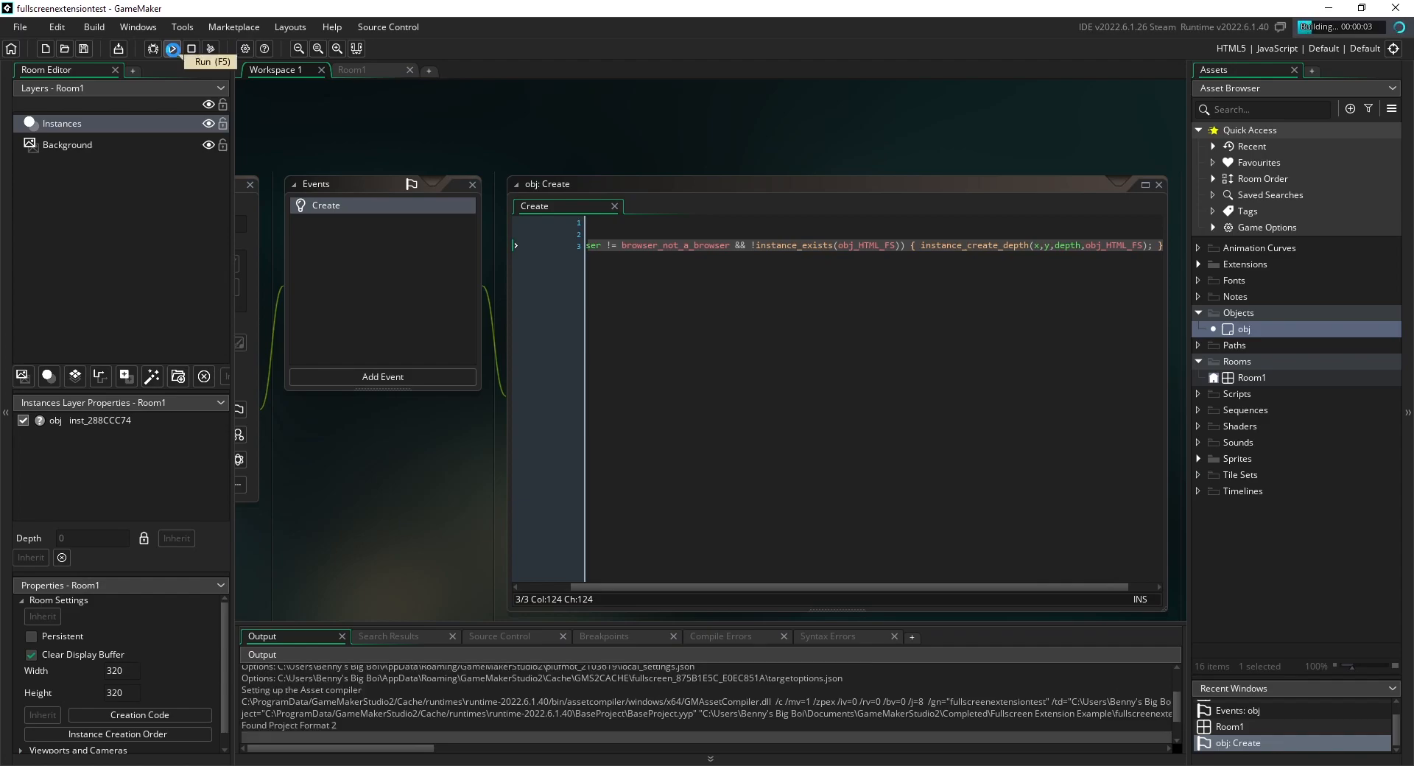
{"action": "left_click", "coordinate": [172, 49]}
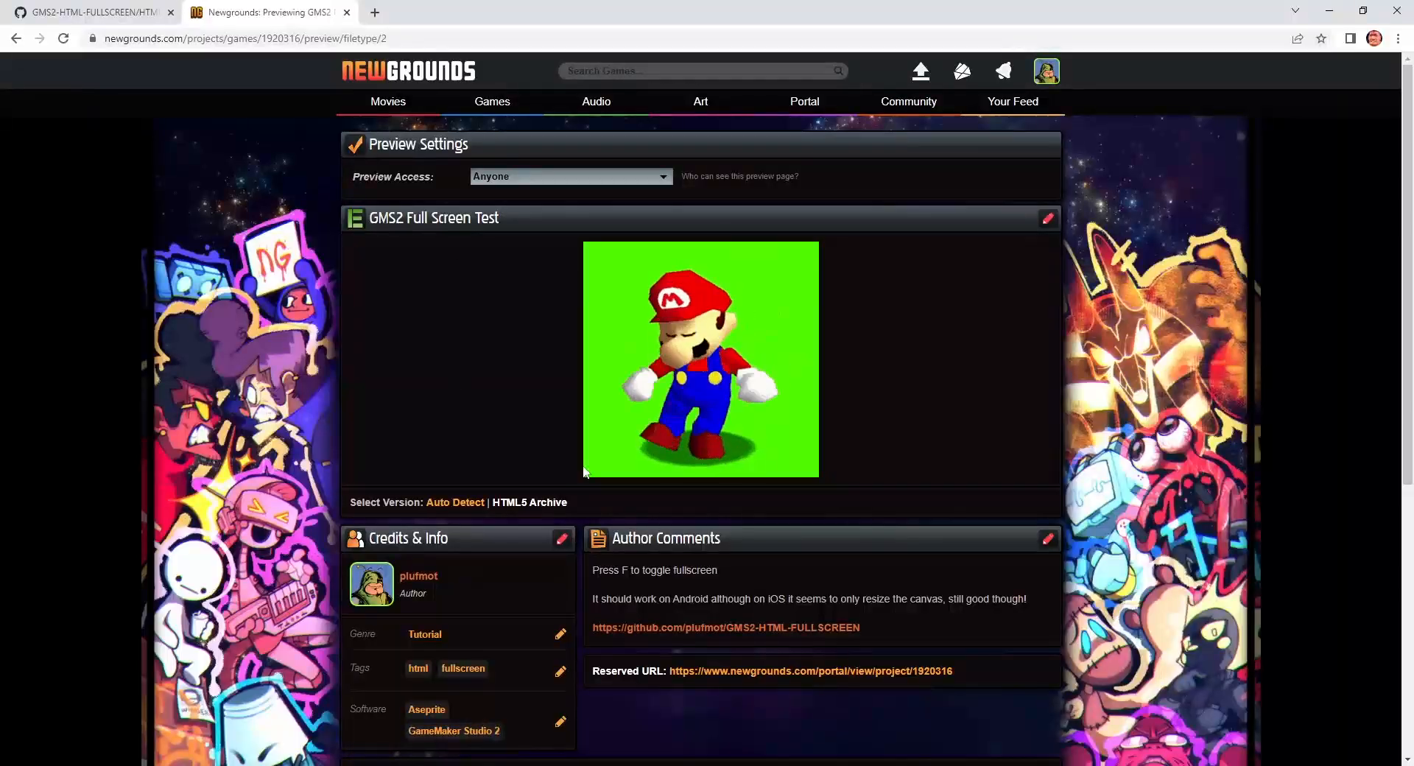
Toggle the GMS2 Full Screen Test preview into fullscreen with F, then exit with Escape
{"action": "key", "text": "f"}
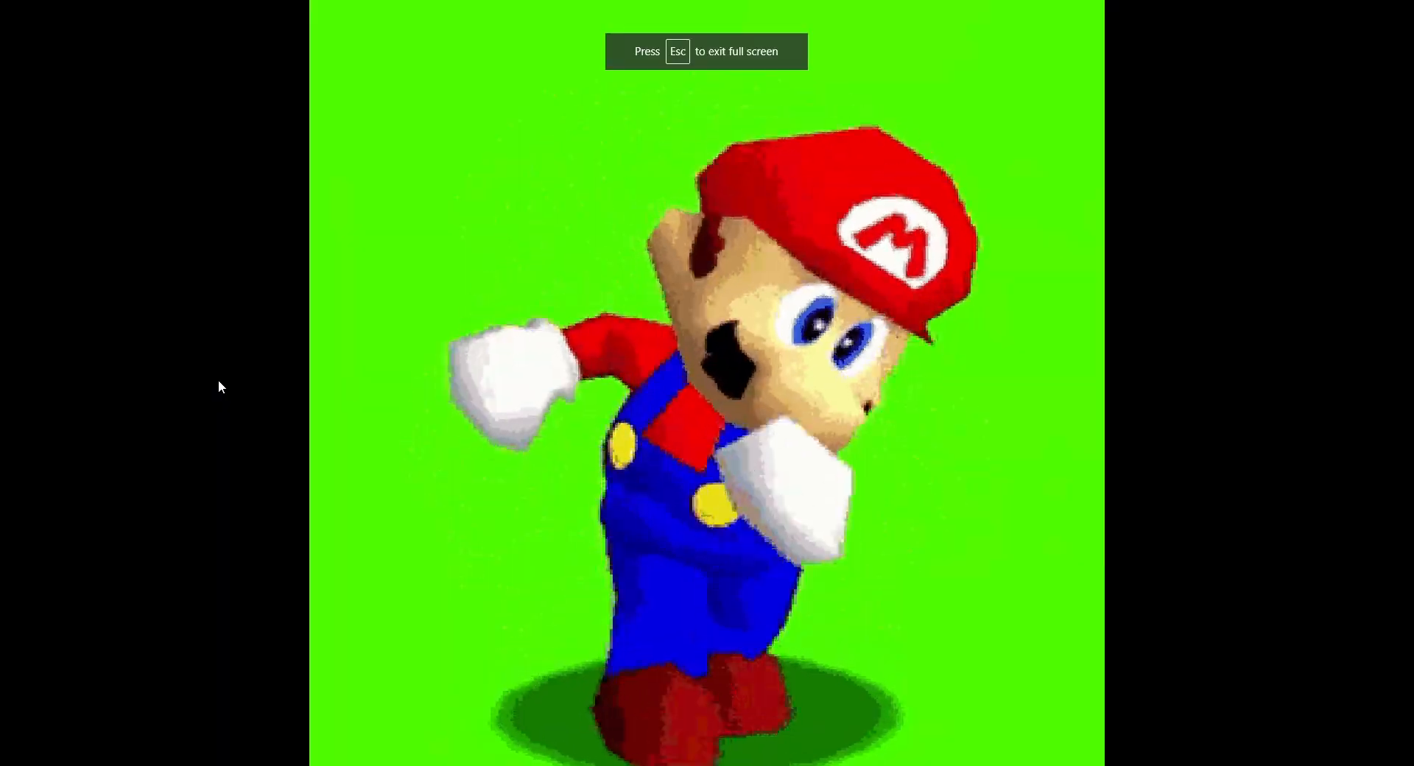
{"action": "key", "text": "Escape"}
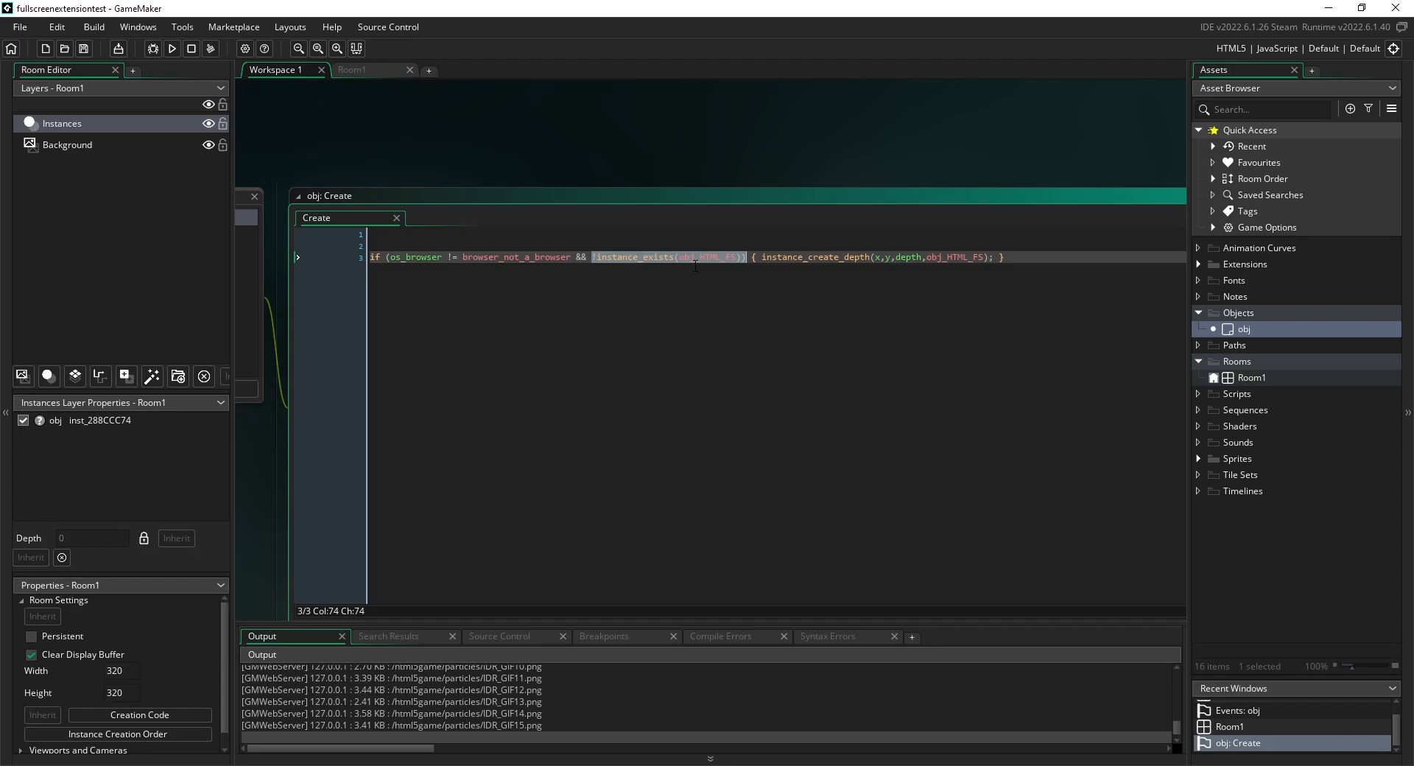
Open scr_HTML_FS and obj_HTML_FS's Create event, which calls HTML_FS_Create()
{"action": "left_click", "coordinate": [1199, 264]}
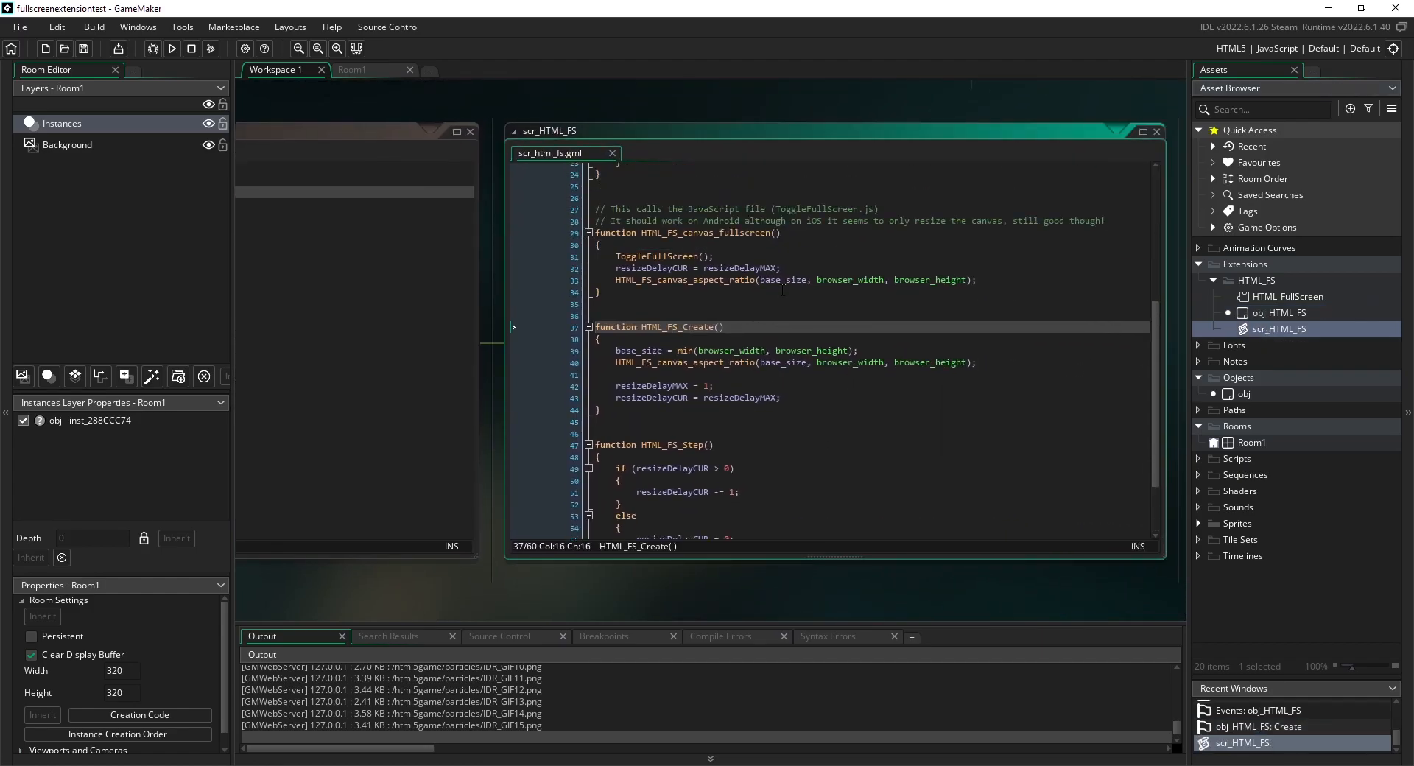
{"action": "left_click", "coordinate": [1258, 726]}
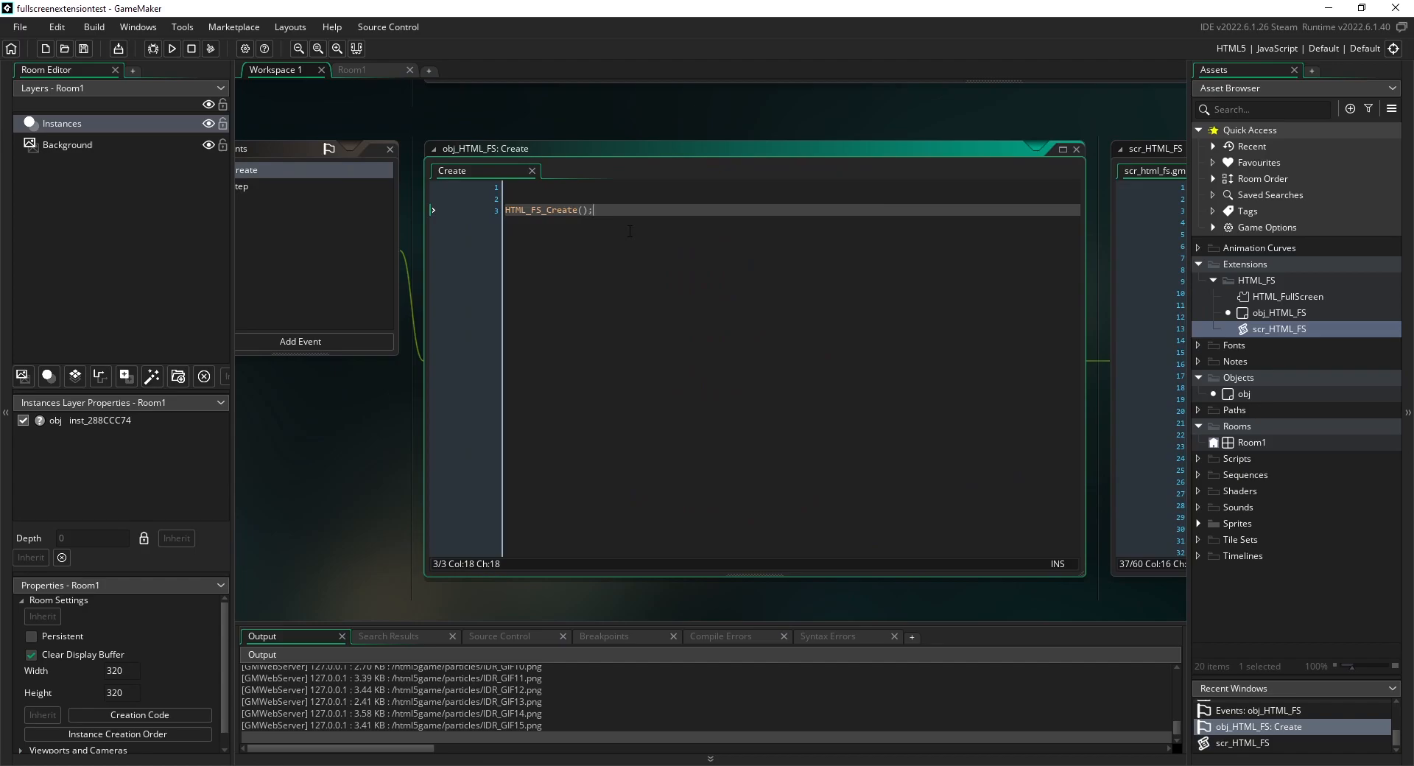